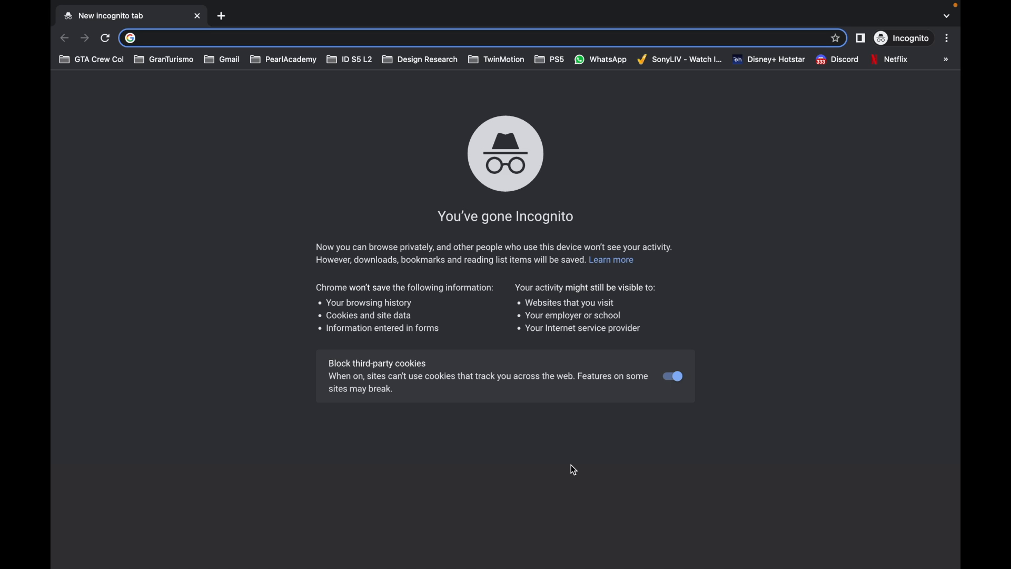
{"action": "mouse_move", "coordinate": [384, 146]}
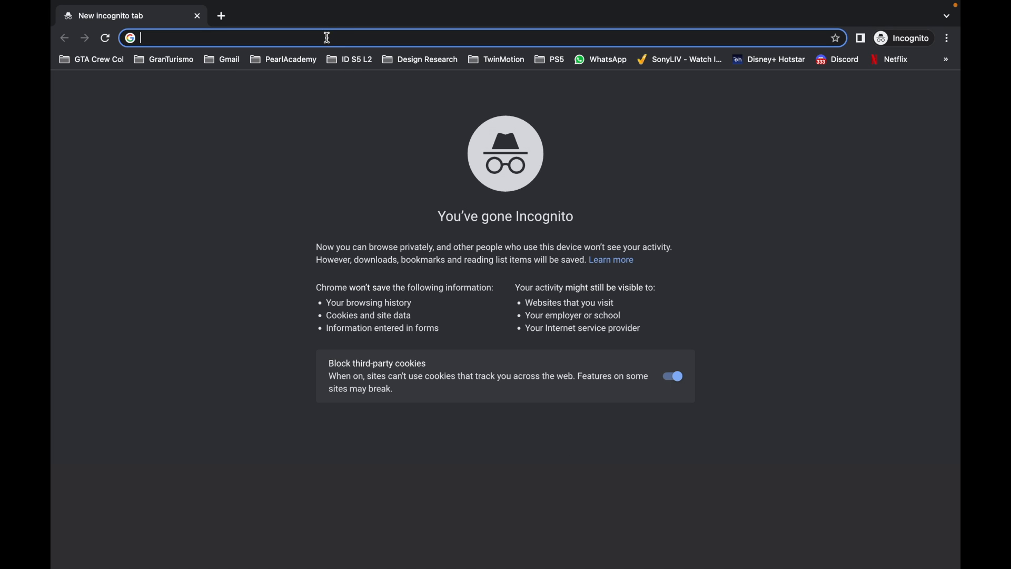
{"action": "mouse_move", "coordinate": [251, 156]}
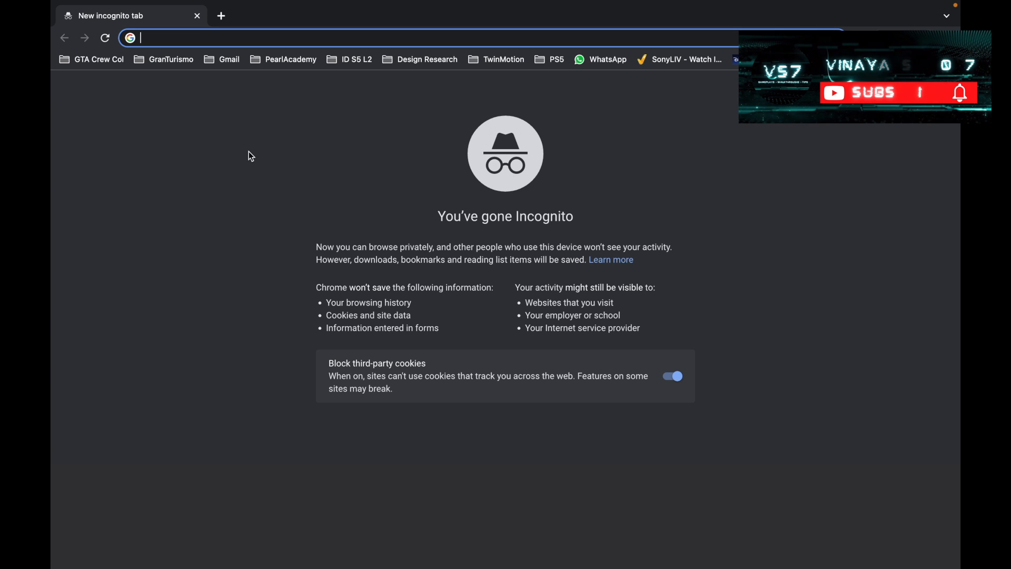
{"action": "mouse_move", "coordinate": [225, 38]}
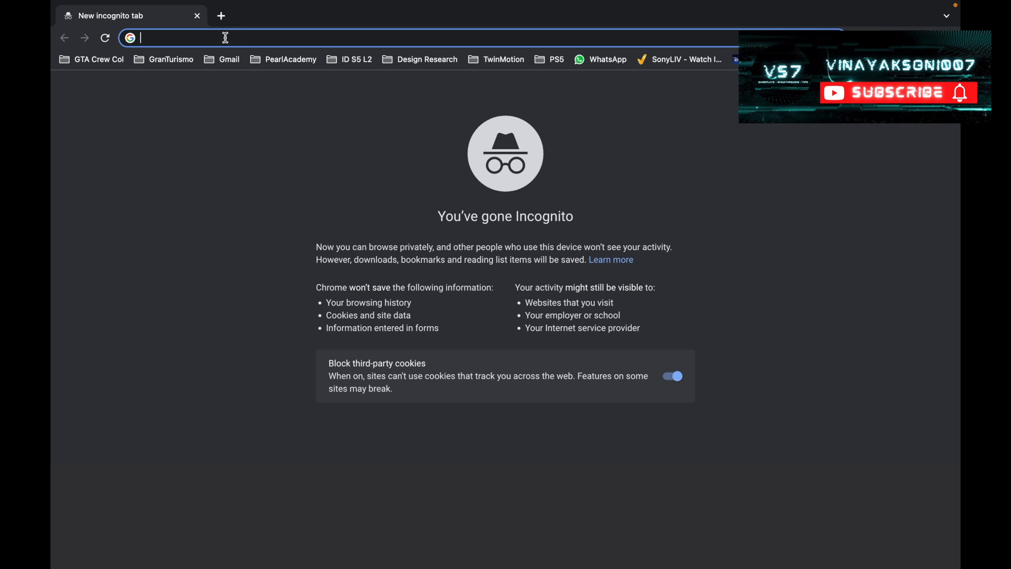
Step: Go to the Croma product page for the Sony PlayStation 5 825GB SSD White via its URL
{"action": "type", "text": "croma.com/sony-playstation-5-825gb-ssd-cfi-1008a01r-white-/p/231643"}
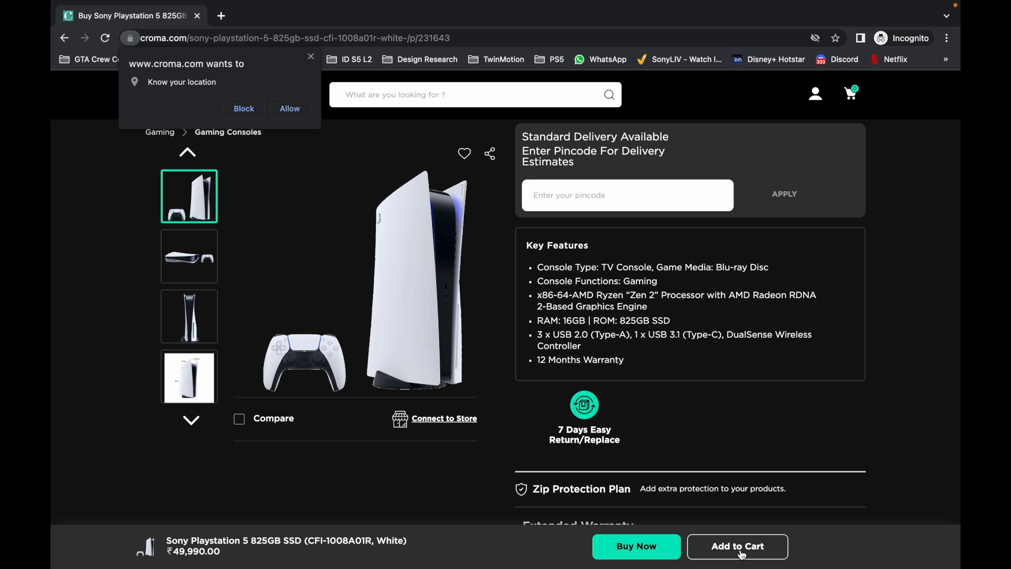
Step: Add the PlayStation 5 to the cart and proceed to the cart page showing ₹49,990
{"action": "left_click", "coordinate": [736, 546]}
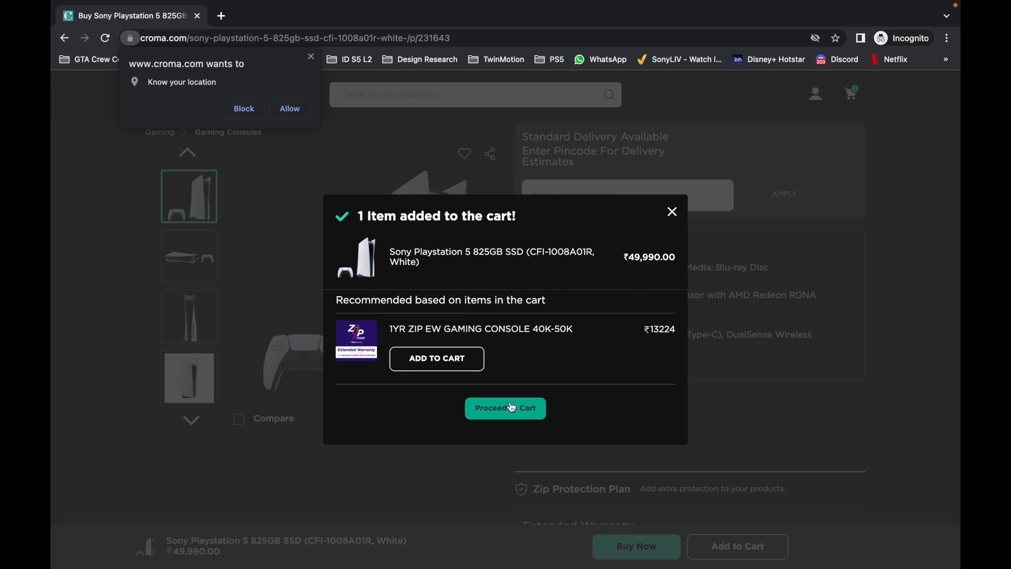
{"action": "left_click", "coordinate": [504, 407]}
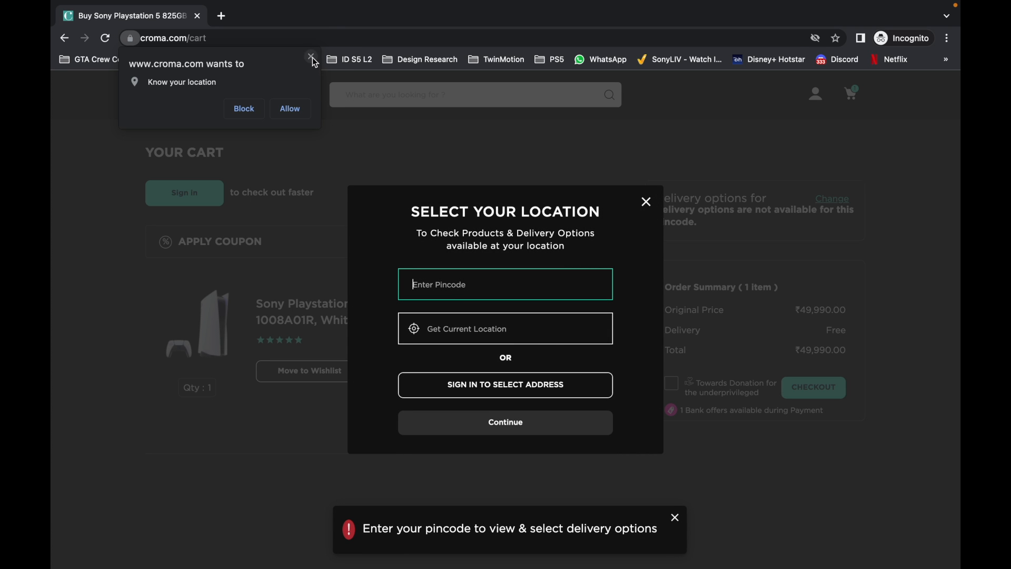
Step: Enter pincode 110029, choose the New Delhi suggestion and confirm it as the delivery location
{"action": "type", "text": "400"}
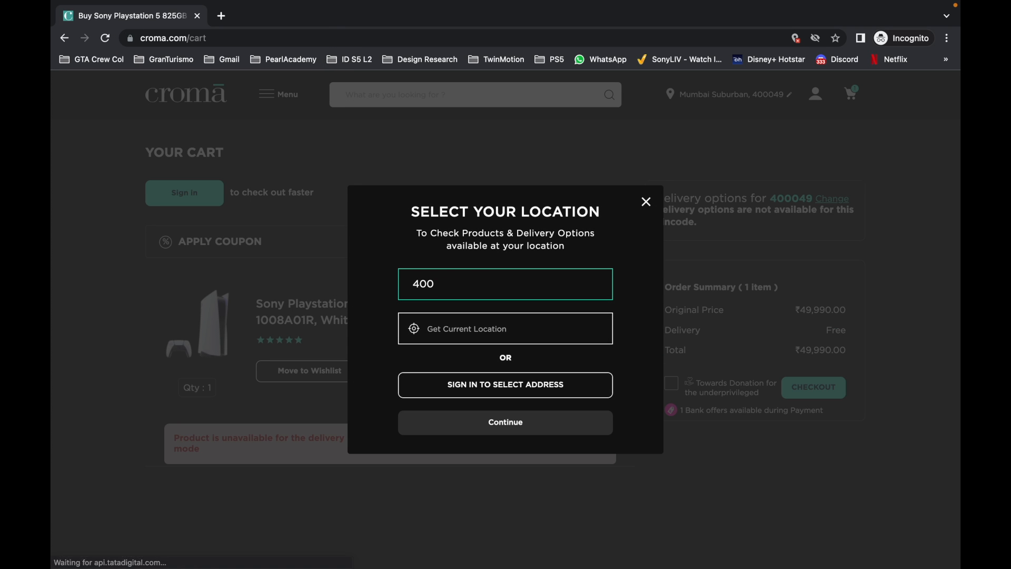
{"action": "type", "text": "1100"}
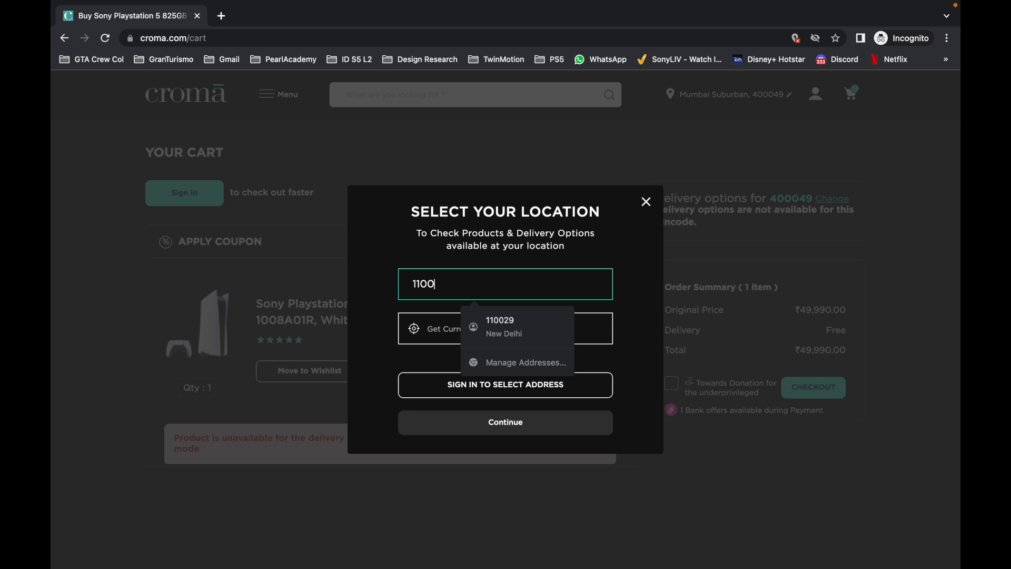
{"action": "type", "text": "2"}
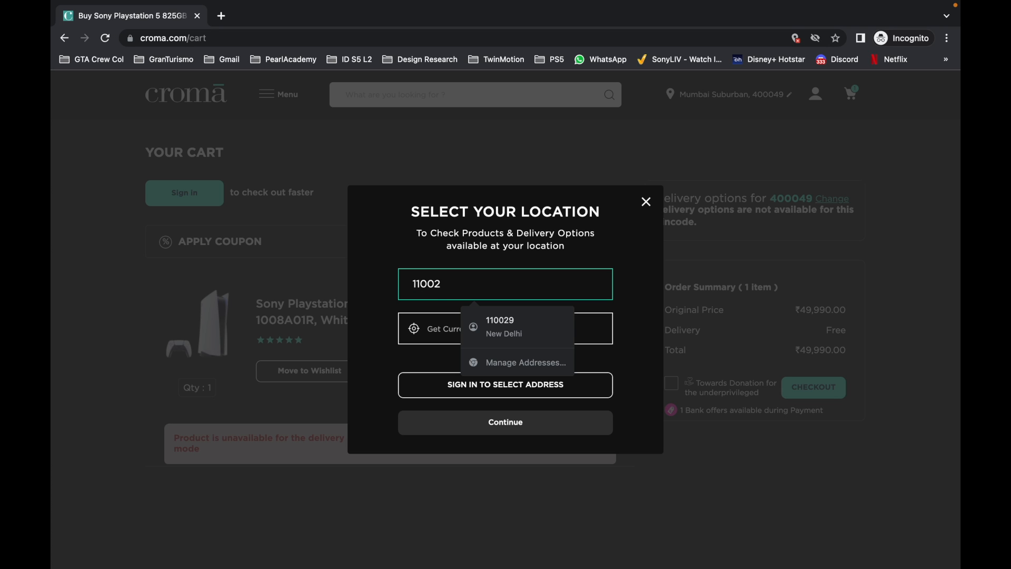
{"action": "left_click", "coordinate": [499, 326]}
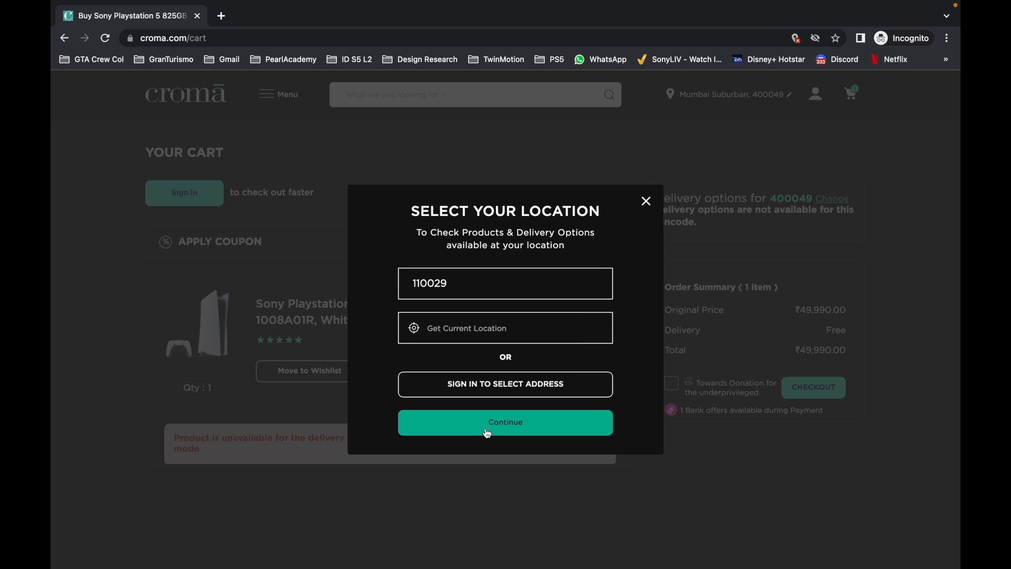
{"action": "left_click", "coordinate": [504, 421]}
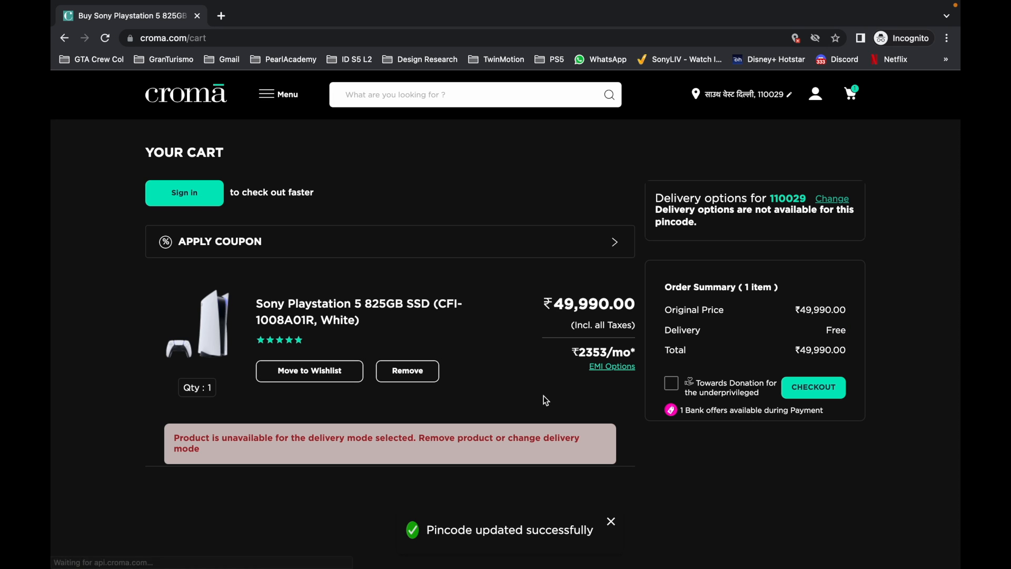
{"action": "left_click", "coordinate": [184, 192]}
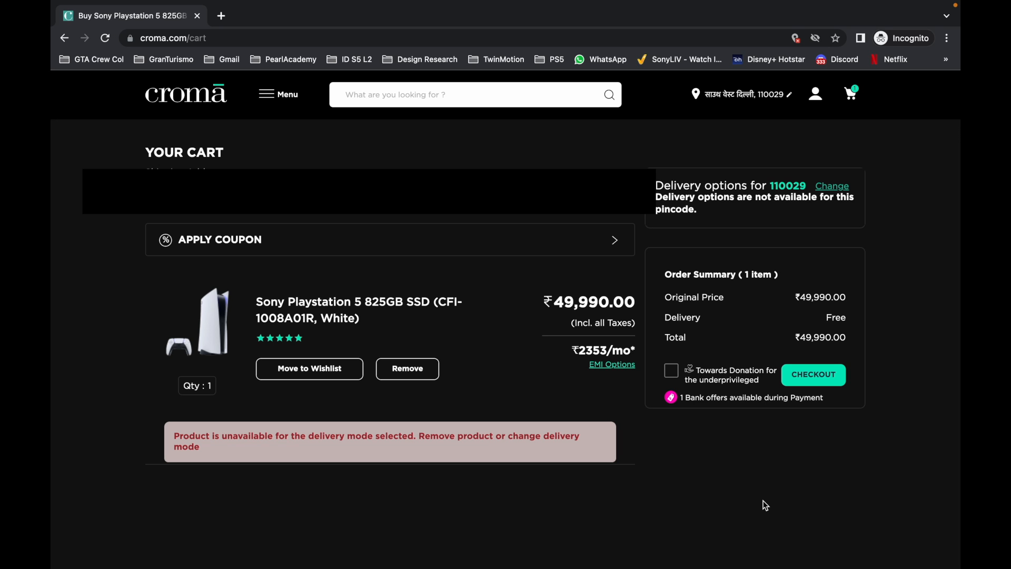
{"action": "mouse_move", "coordinate": [332, 165]}
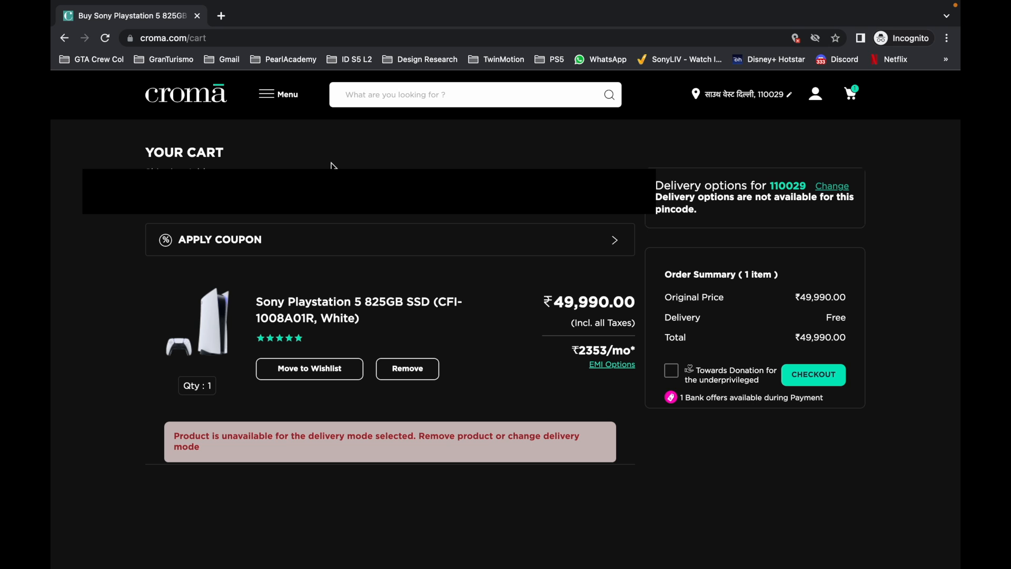
{"action": "left_click", "coordinate": [105, 71]}
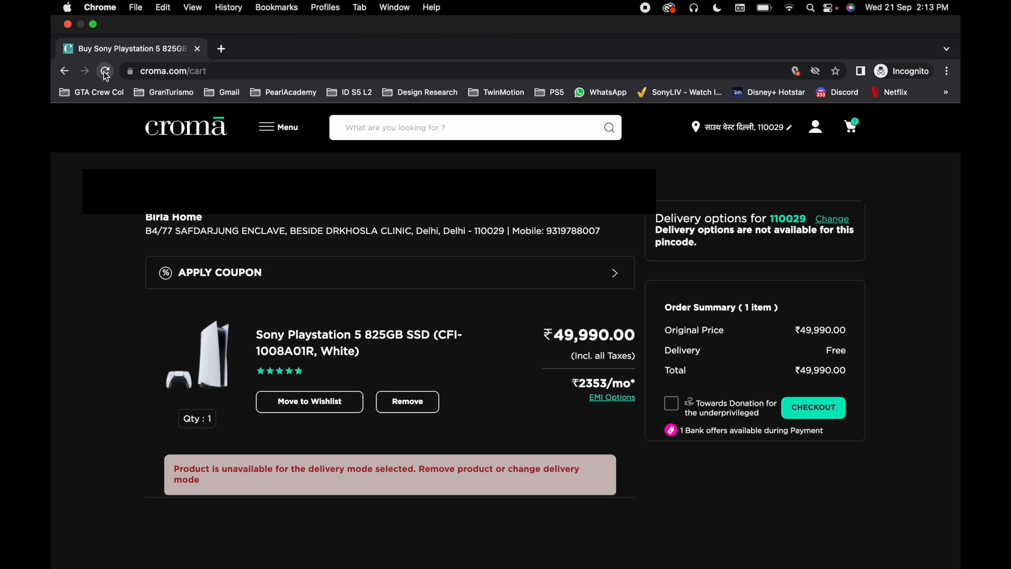
Step: Reload the cart page several times to recheck PS5 delivery availability for 110029
{"action": "left_click", "coordinate": [105, 70]}
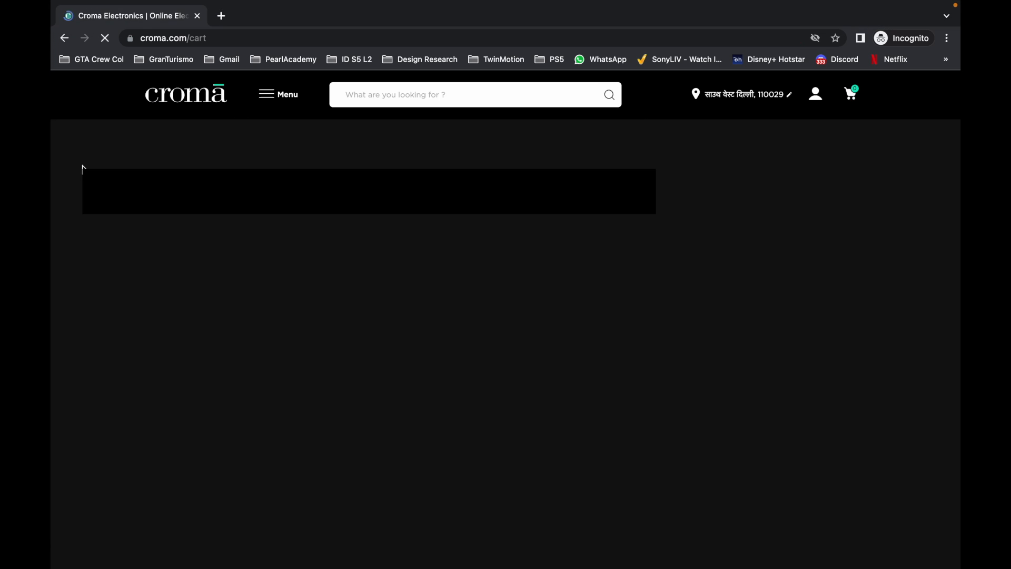
{"action": "left_click", "coordinate": [106, 38]}
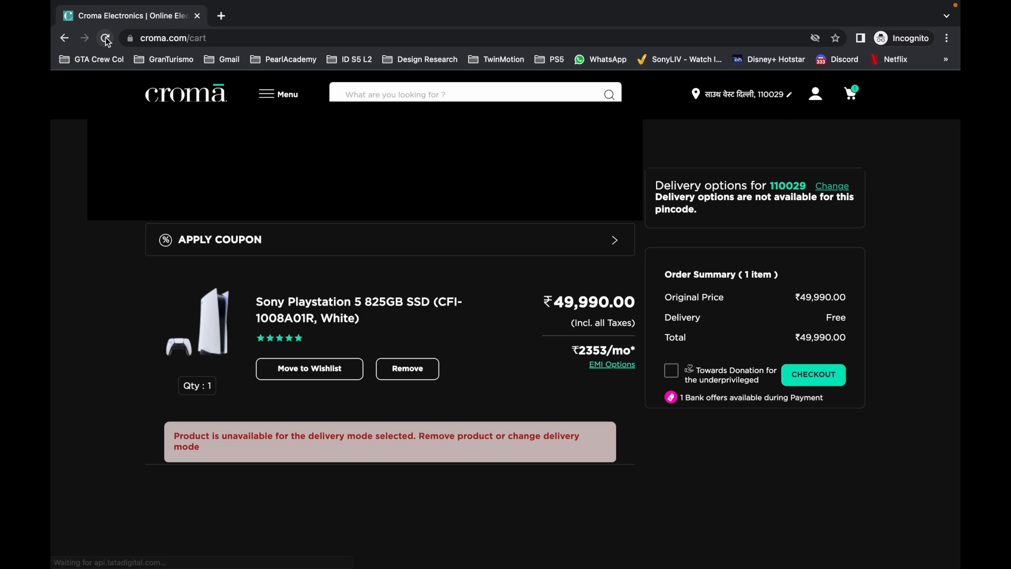
{"action": "left_click", "coordinate": [407, 368]}
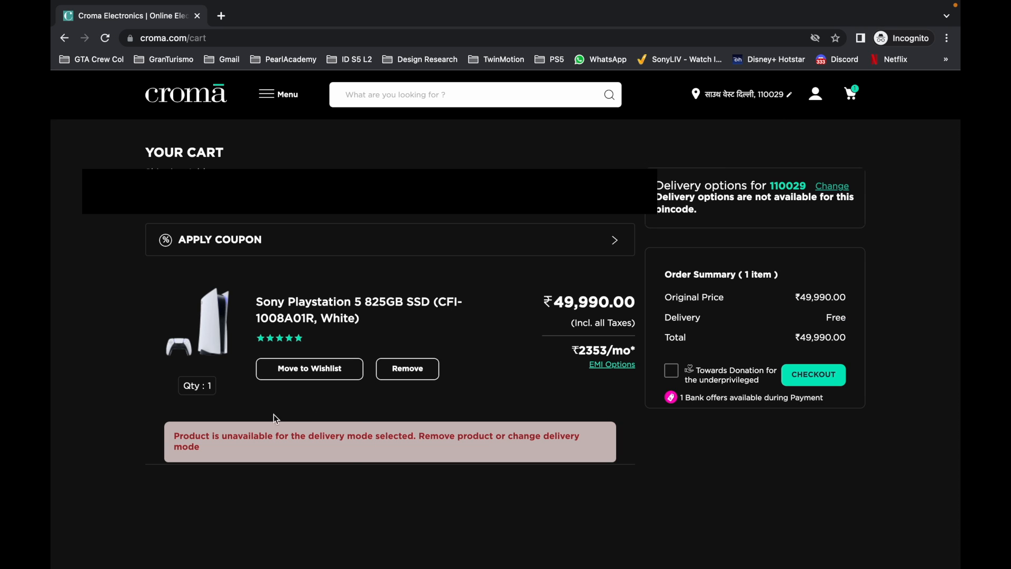
{"action": "mouse_move", "coordinate": [842, 386]}
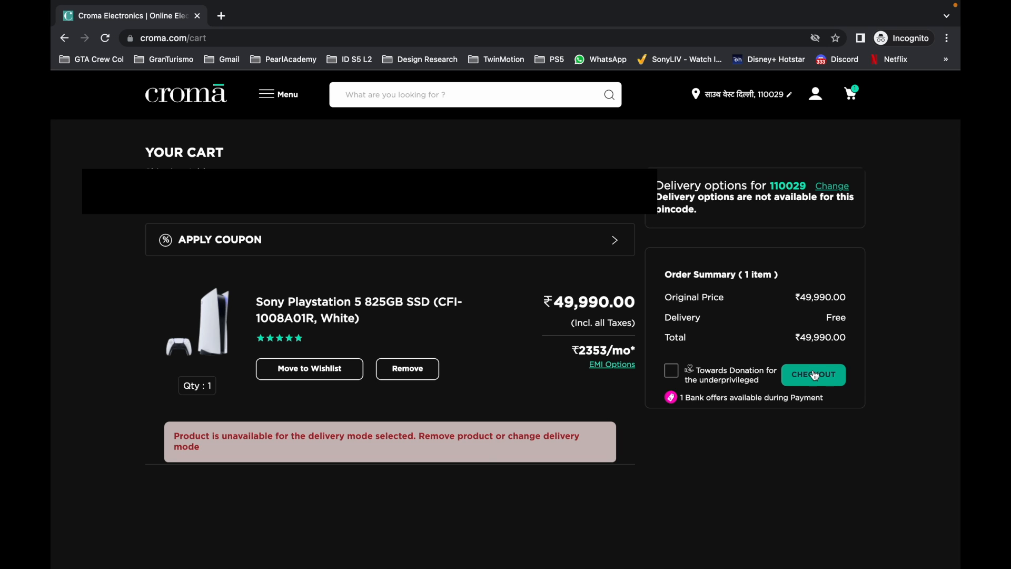
{"action": "mouse_move", "coordinate": [805, 397]}
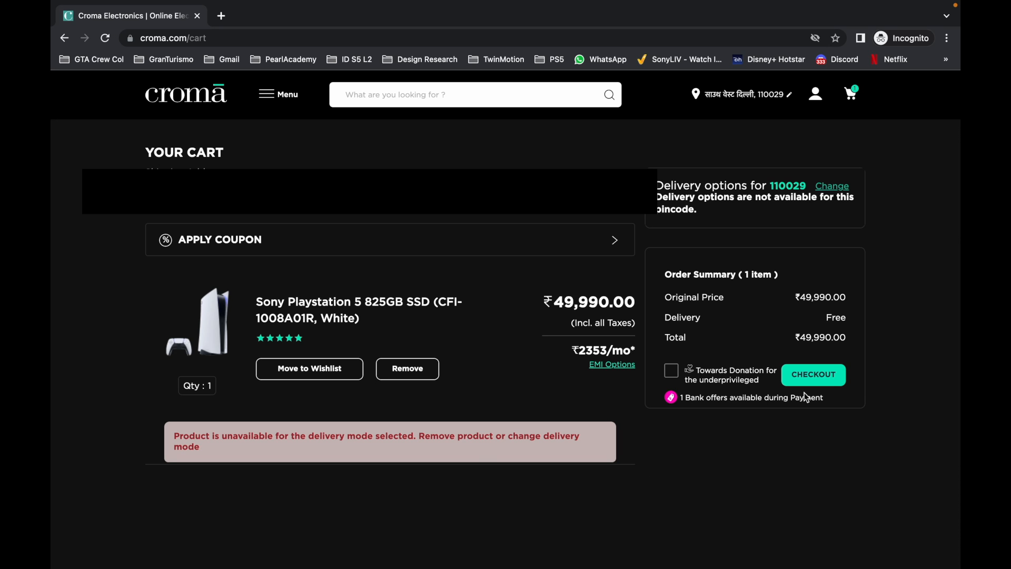
{"action": "mouse_move", "coordinate": [361, 283]}
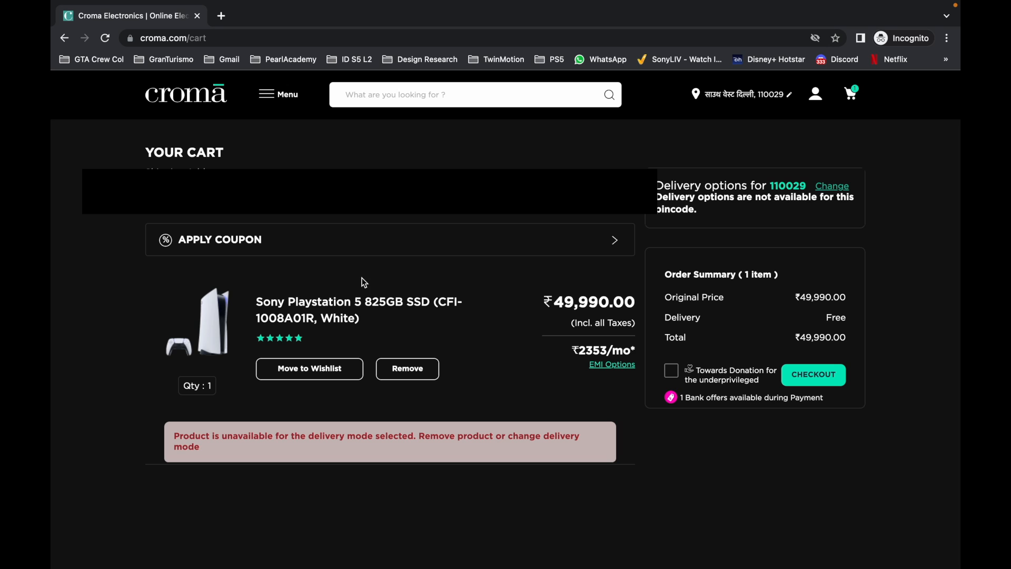
{"action": "mouse_move", "coordinate": [104, 38]}
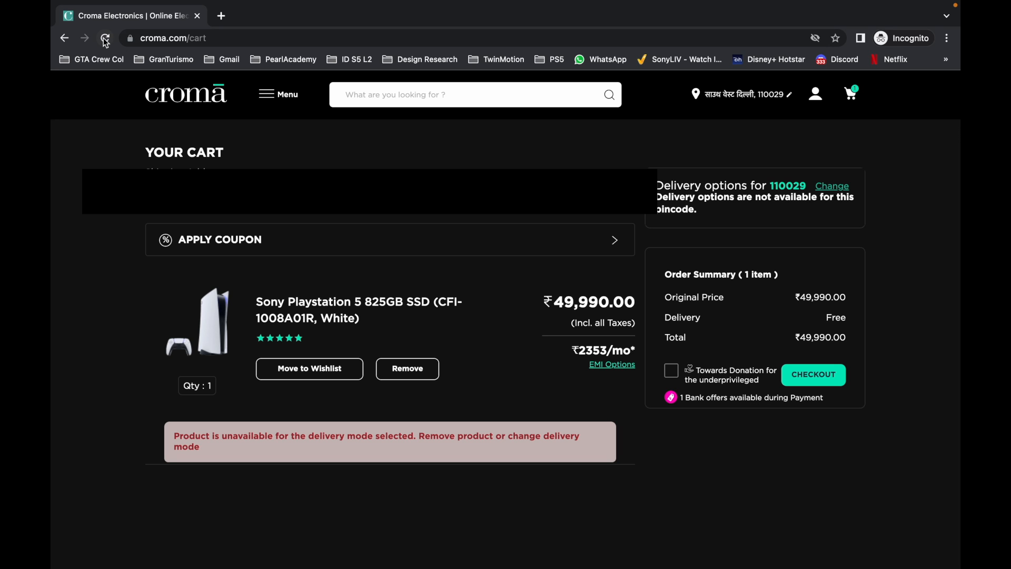
{"action": "left_click", "coordinate": [104, 38]}
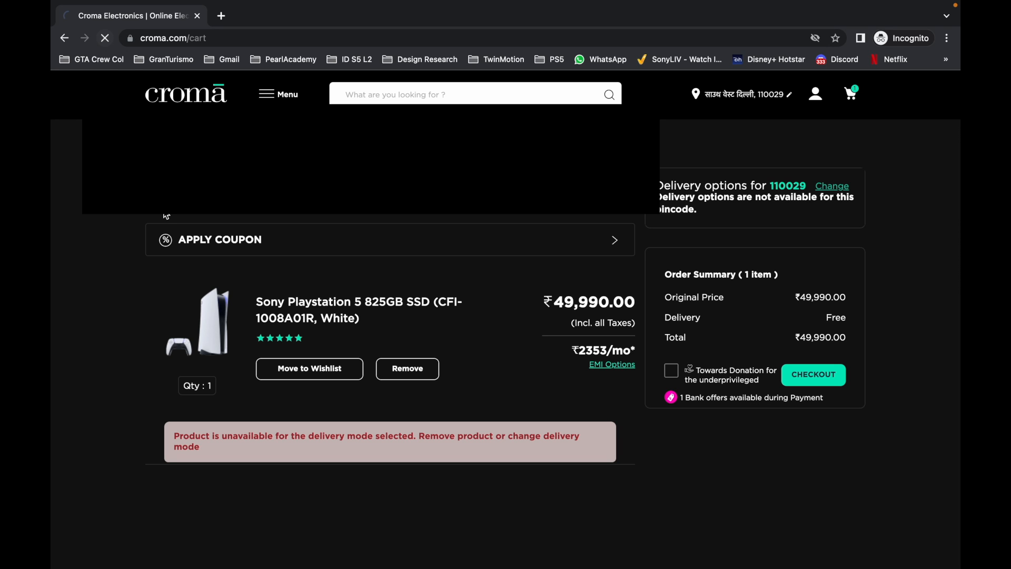